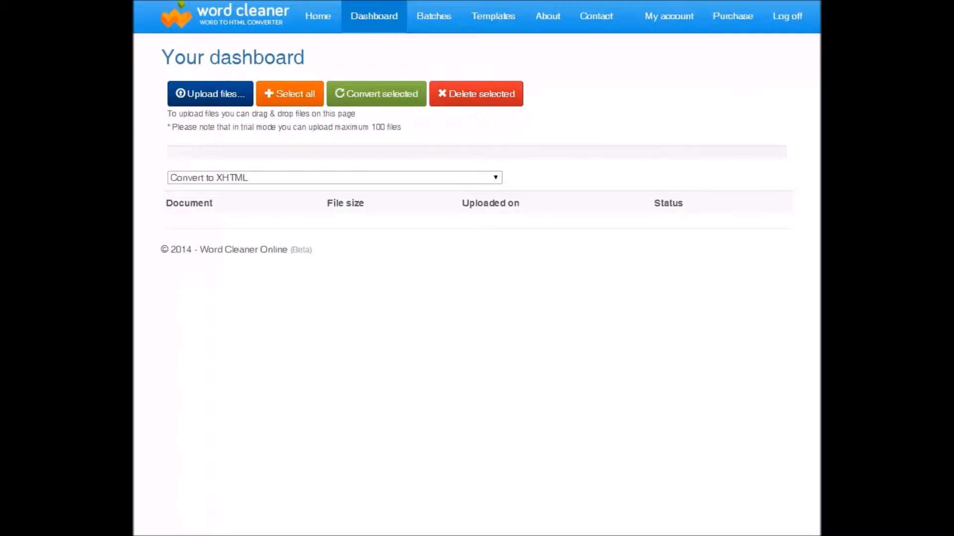
{"action": "mouse_move", "coordinate": [330, 500]}
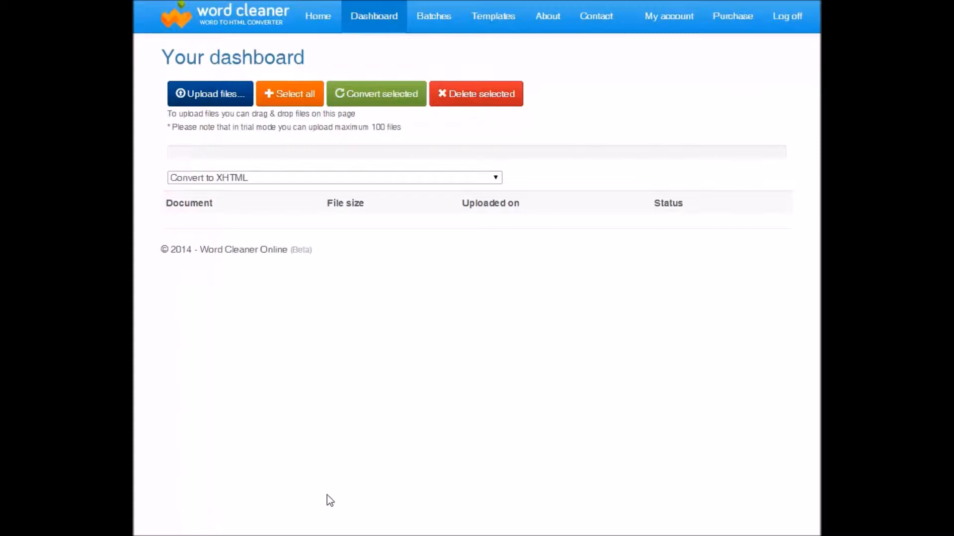
{"action": "mouse_move", "coordinate": [310, 327]}
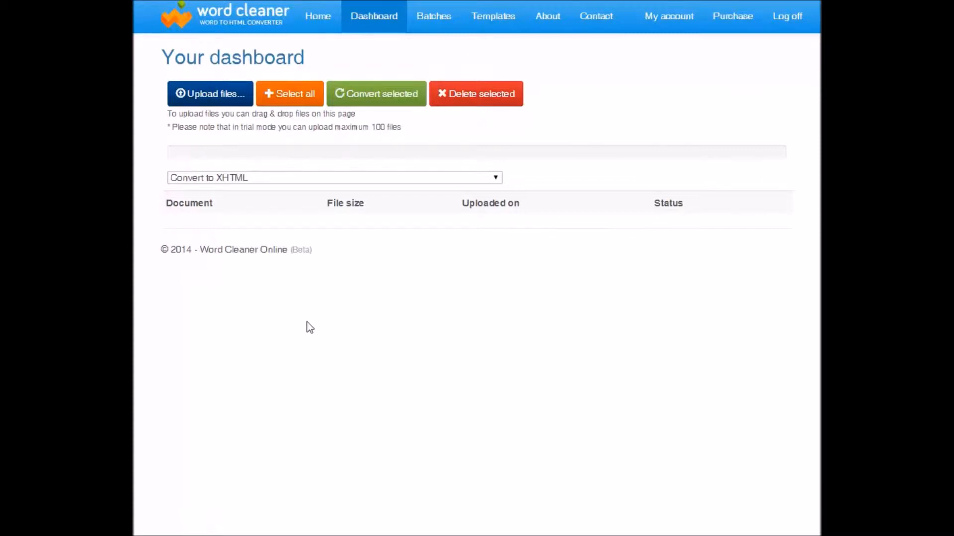
{"action": "mouse_move", "coordinate": [290, 288]}
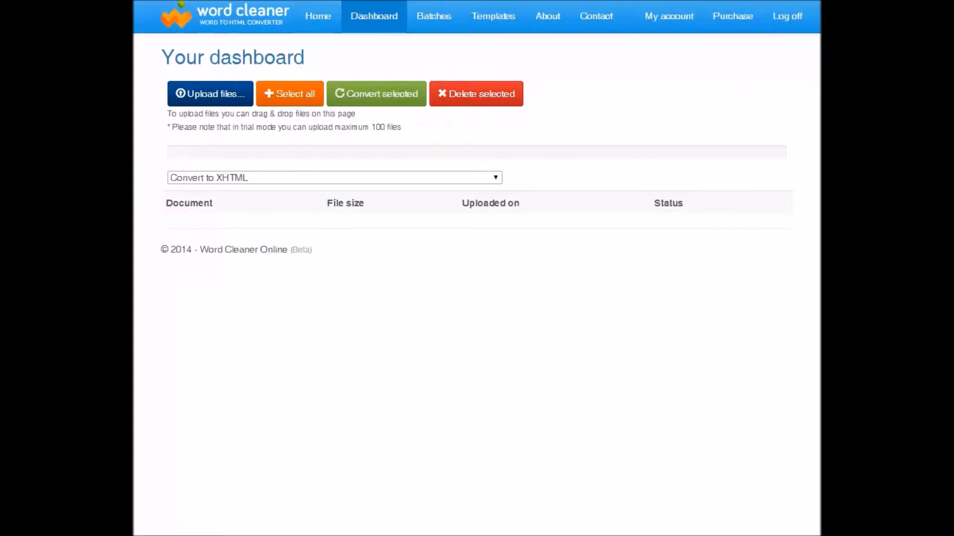
{"action": "mouse_move", "coordinate": [356, 459]}
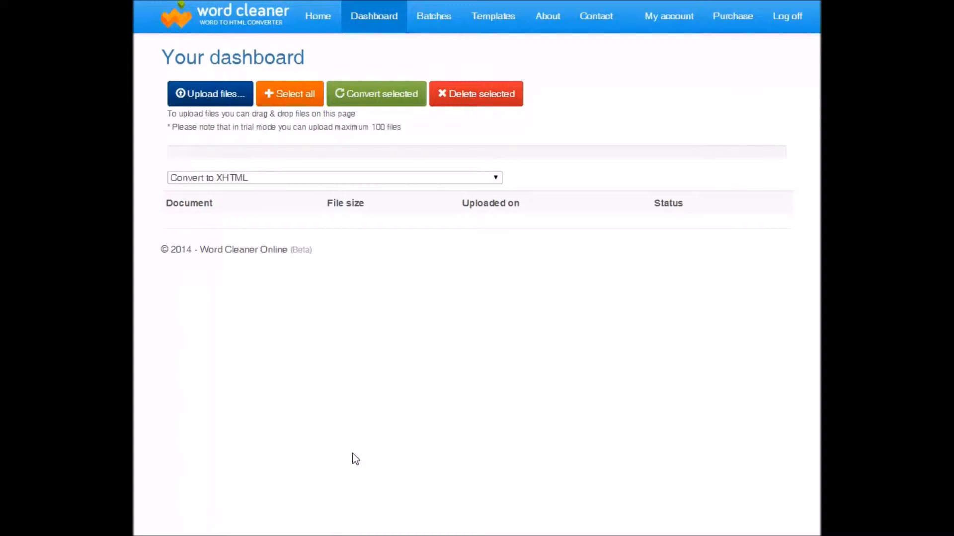
{"action": "mouse_move", "coordinate": [337, 240]}
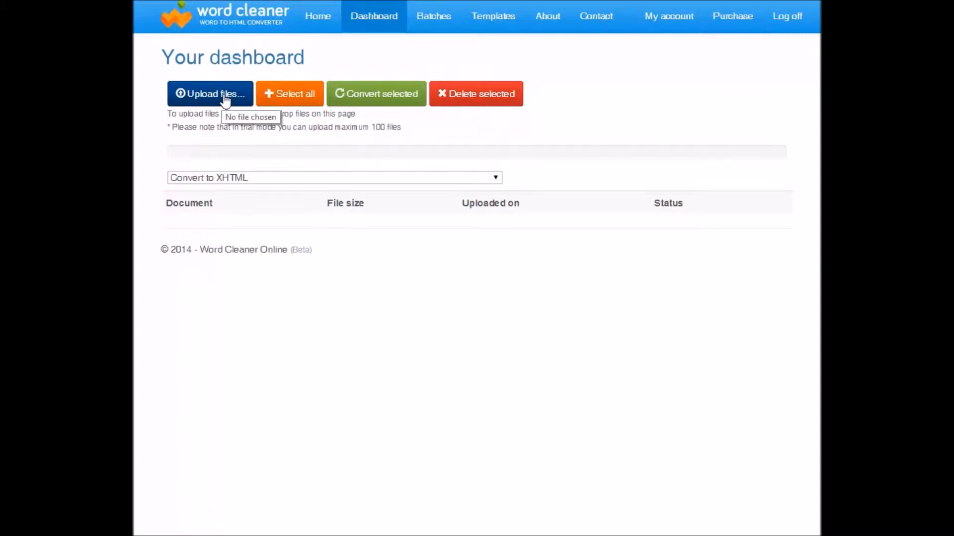
Step: Upload quick start guide version 6.doc and Word Cleaner License Agreement.docx from the WC folder
{"action": "left_click", "coordinate": [209, 93]}
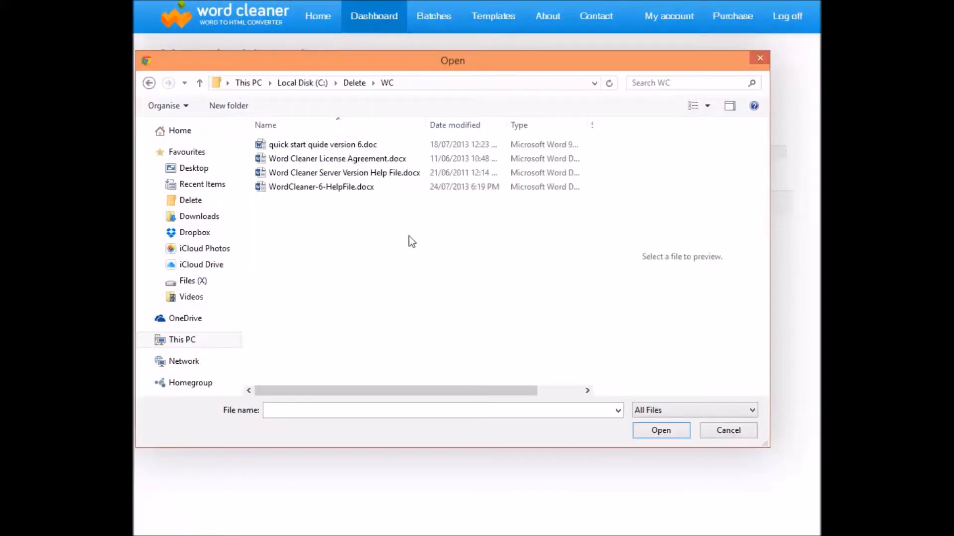
{"action": "left_click", "coordinate": [323, 144]}
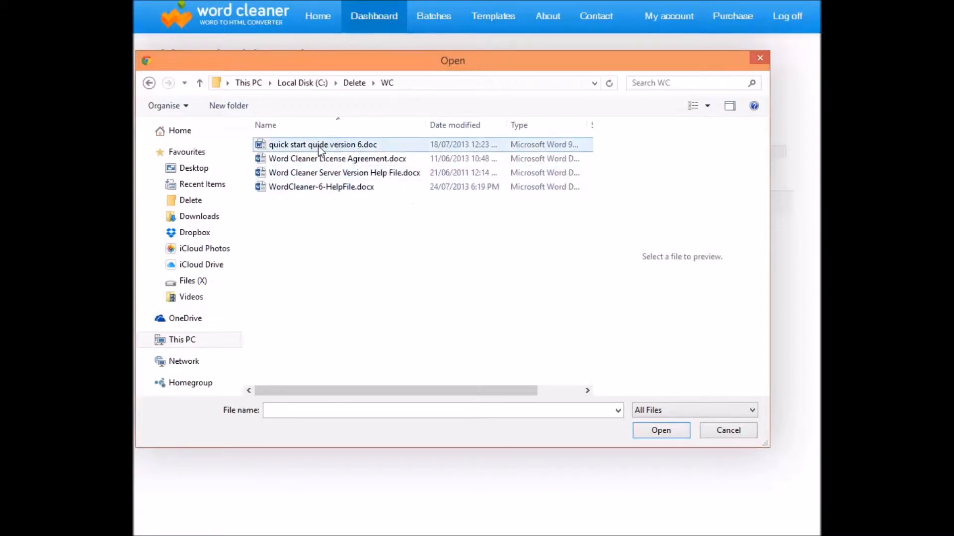
{"action": "left_click", "coordinate": [323, 145]}
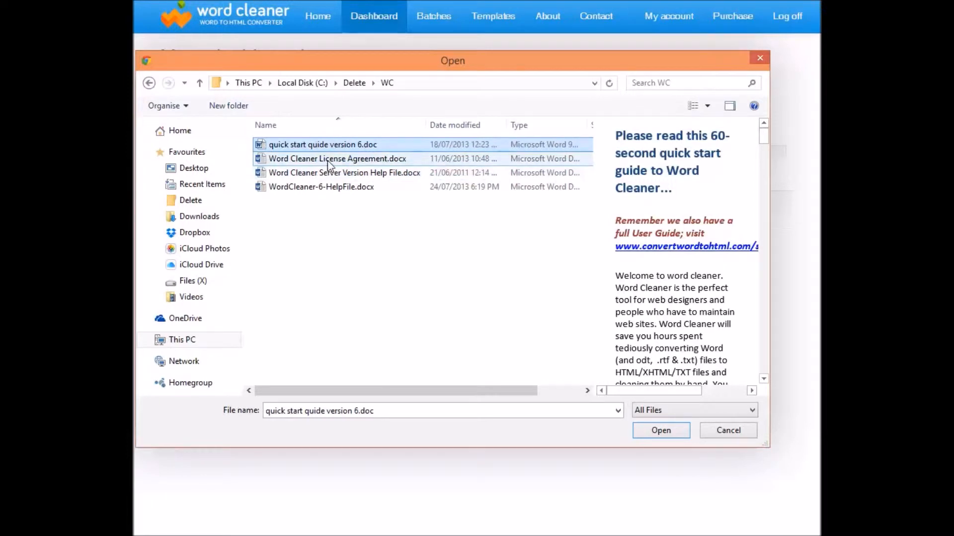
{"action": "left_click", "coordinate": [337, 159]}
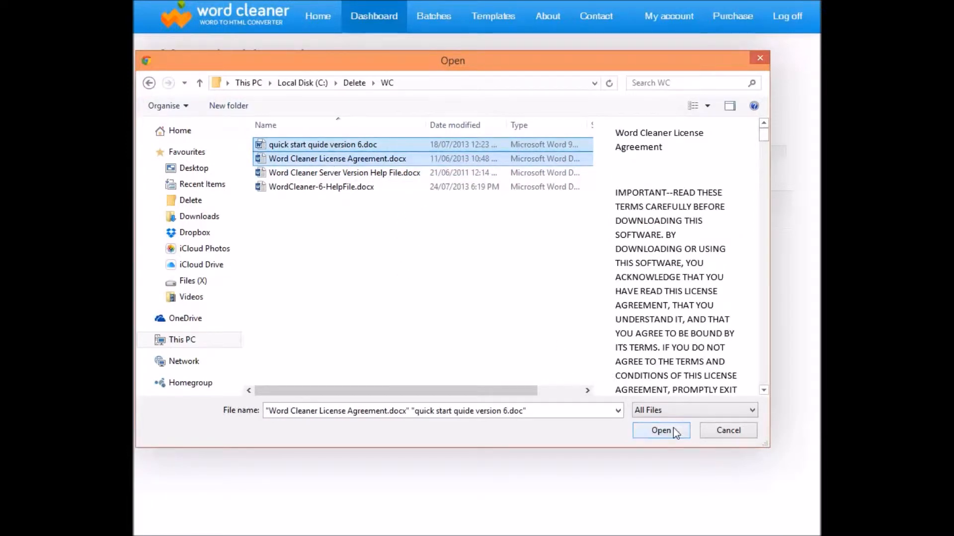
{"action": "left_click", "coordinate": [661, 430]}
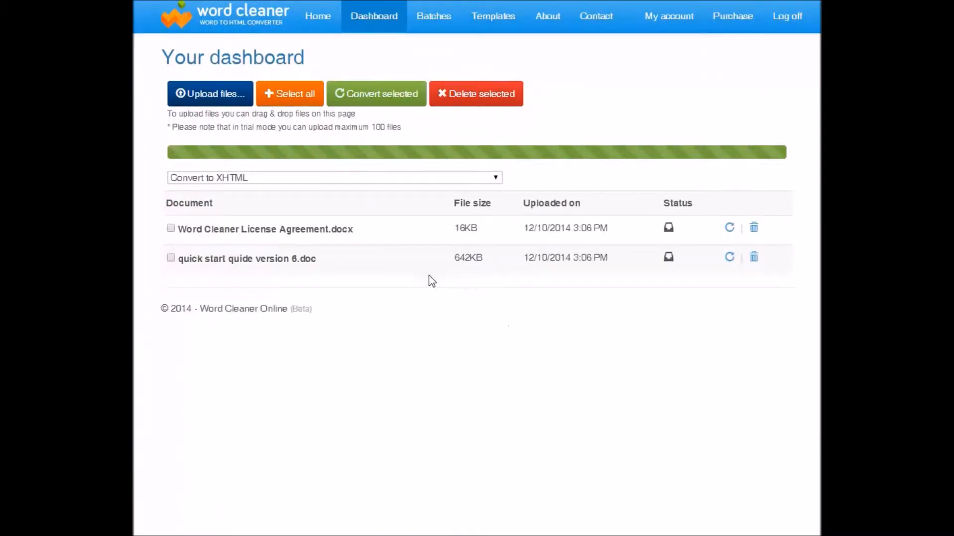
{"action": "mouse_move", "coordinate": [361, 241]}
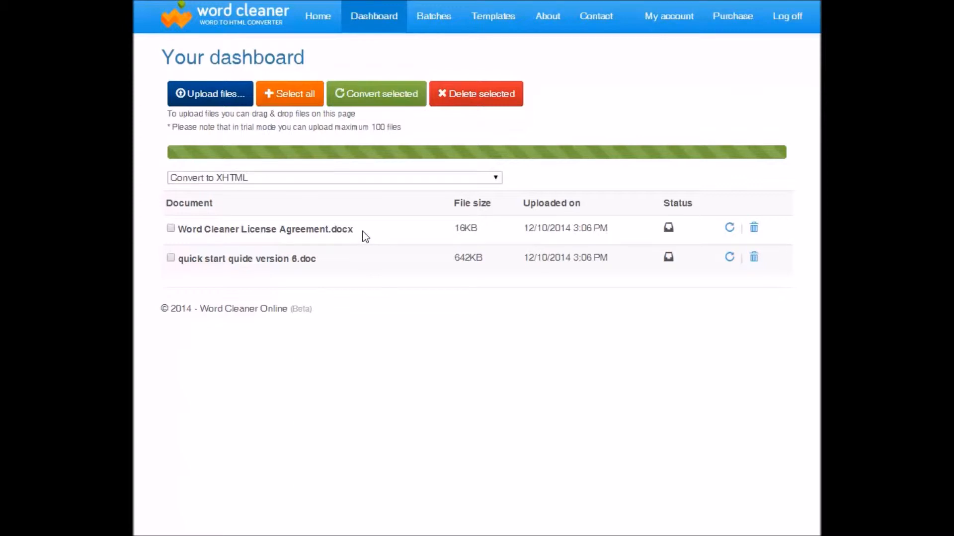
{"action": "mouse_move", "coordinate": [299, 266]}
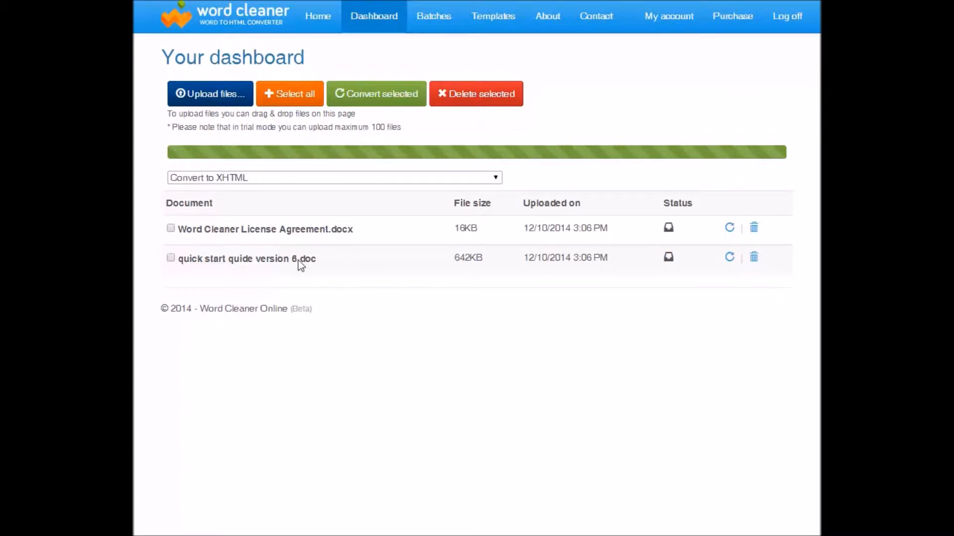
{"action": "mouse_move", "coordinate": [356, 366]}
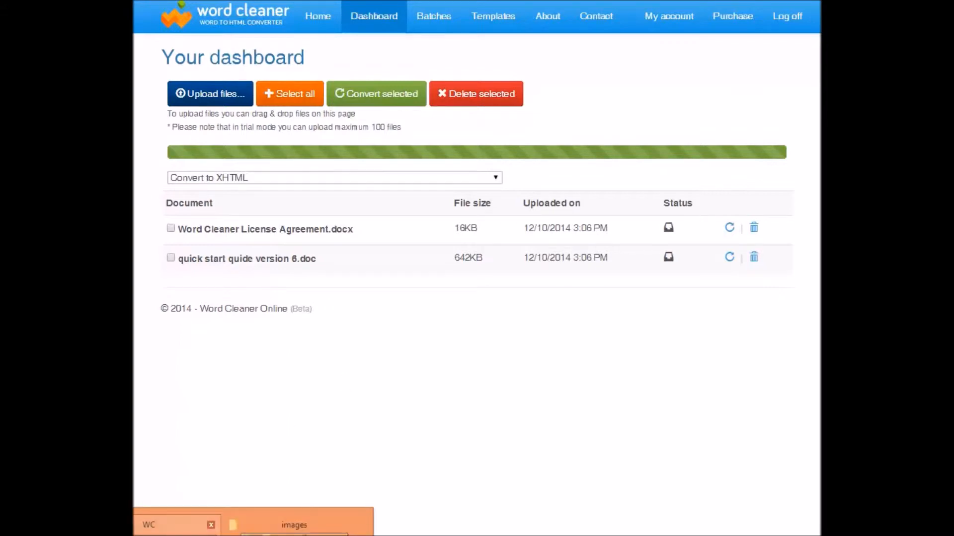
Step: Drag Word Cleaner Server Version Help File.docx from the WC folder onto the dashboard
{"action": "left_click", "coordinate": [177, 525]}
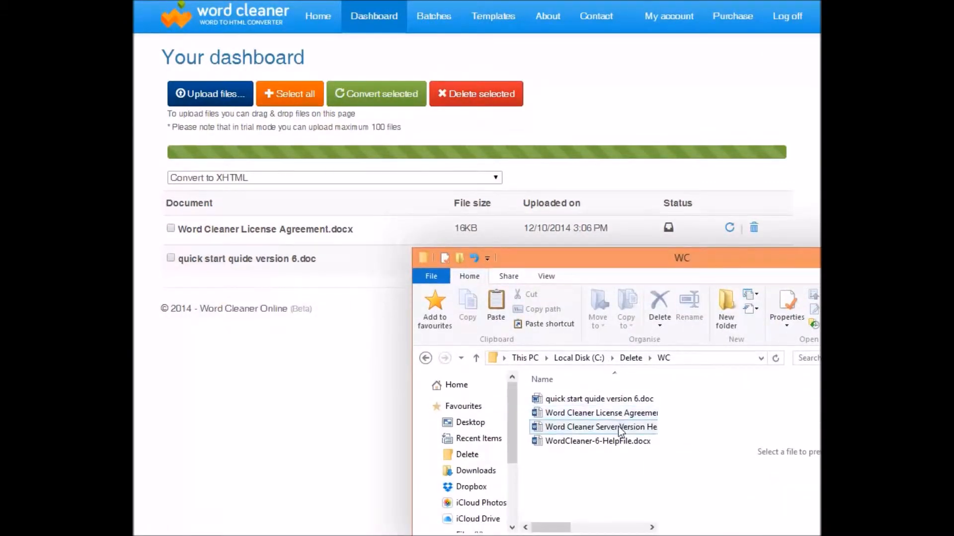
{"action": "left_click_drag", "start_coordinate": [596, 427], "coordinate": [335, 381]}
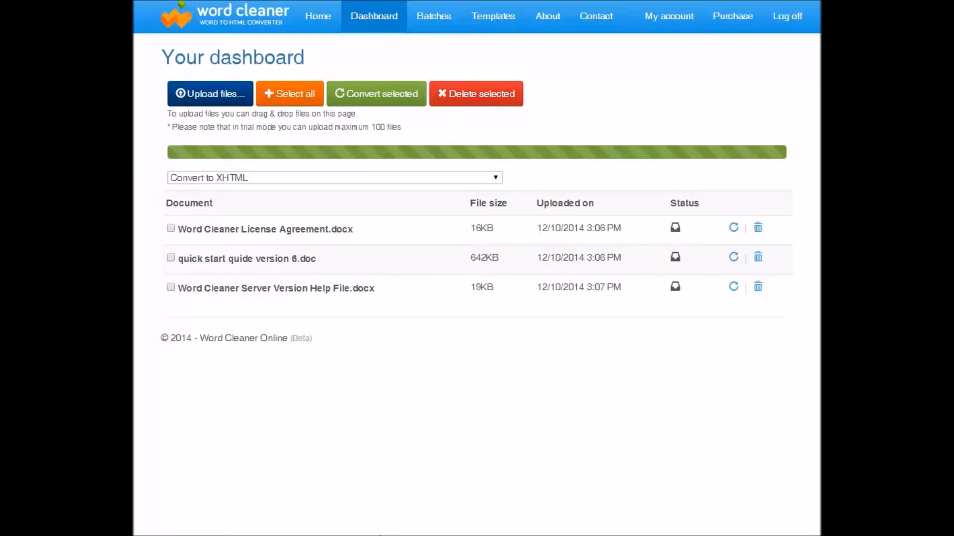
{"action": "mouse_move", "coordinate": [332, 438]}
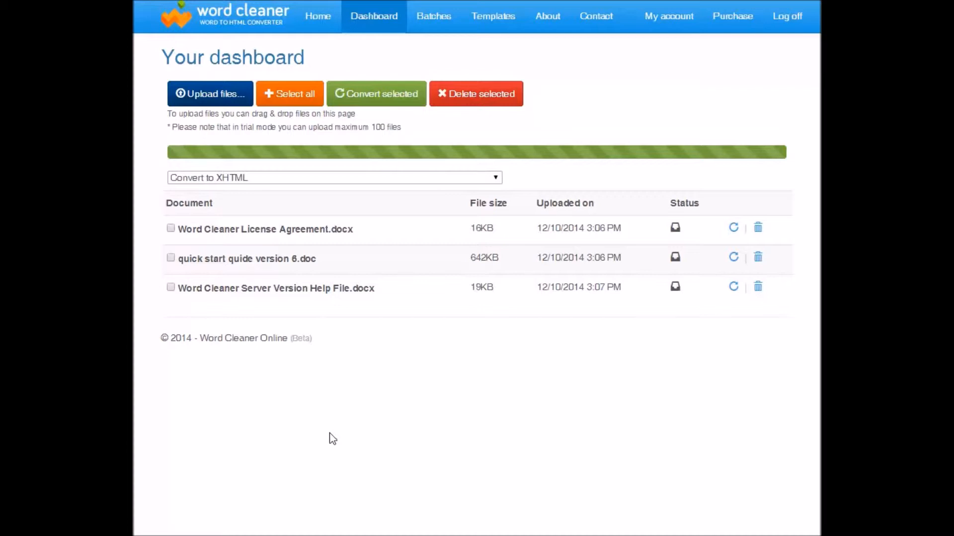
{"action": "mouse_move", "coordinate": [349, 420]}
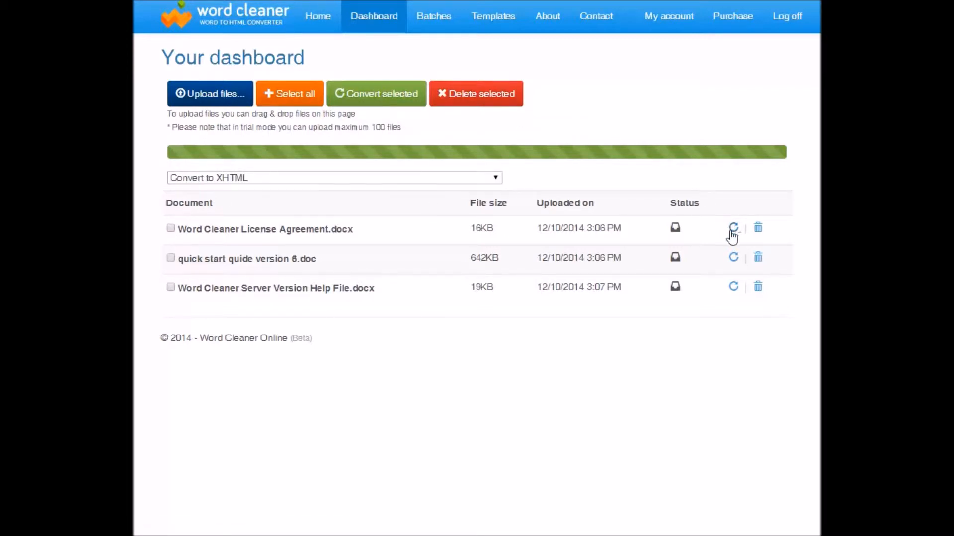
{"action": "mouse_move", "coordinate": [733, 232]}
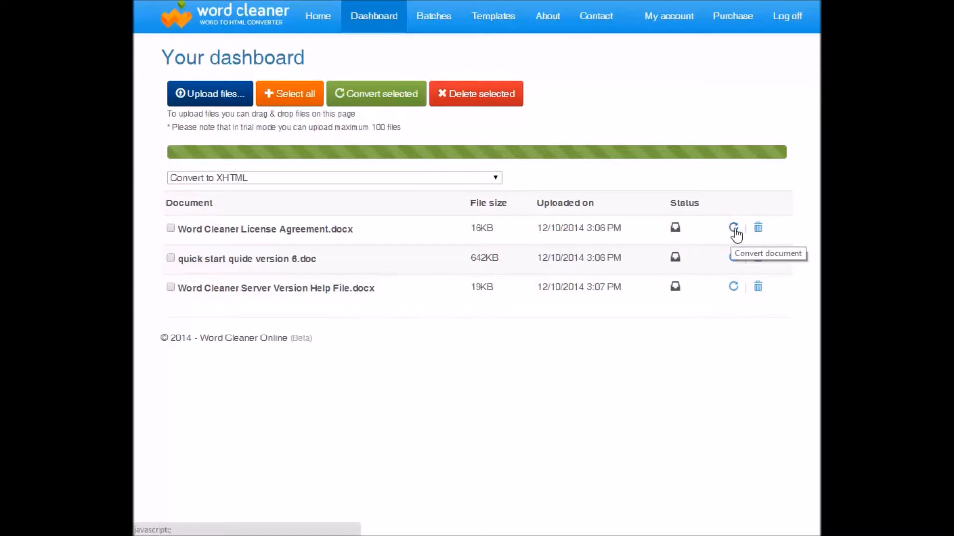
Step: Convert the License Agreement to XHTML, view it and its output file list, then return to the dashboard
{"action": "left_click", "coordinate": [733, 228]}
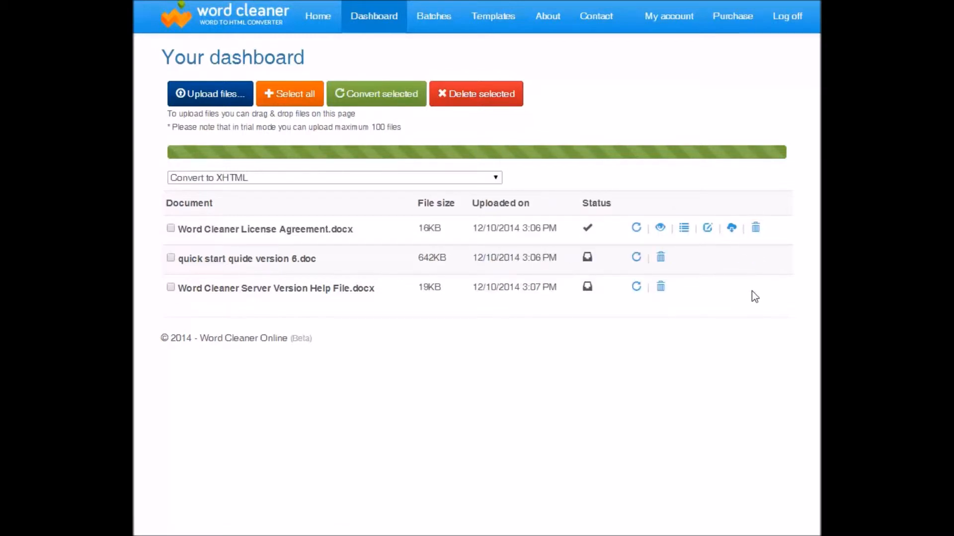
{"action": "mouse_move", "coordinate": [654, 246]}
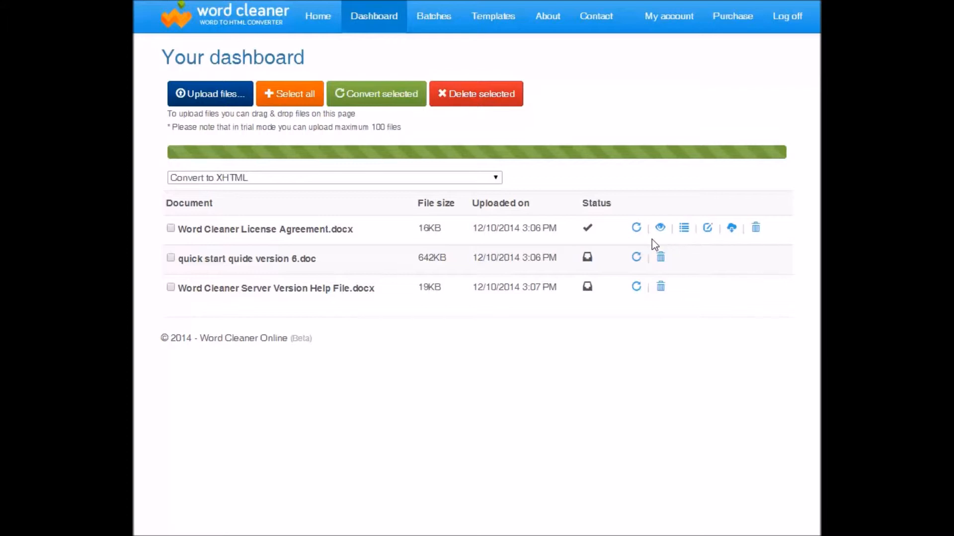
{"action": "mouse_move", "coordinate": [660, 227]}
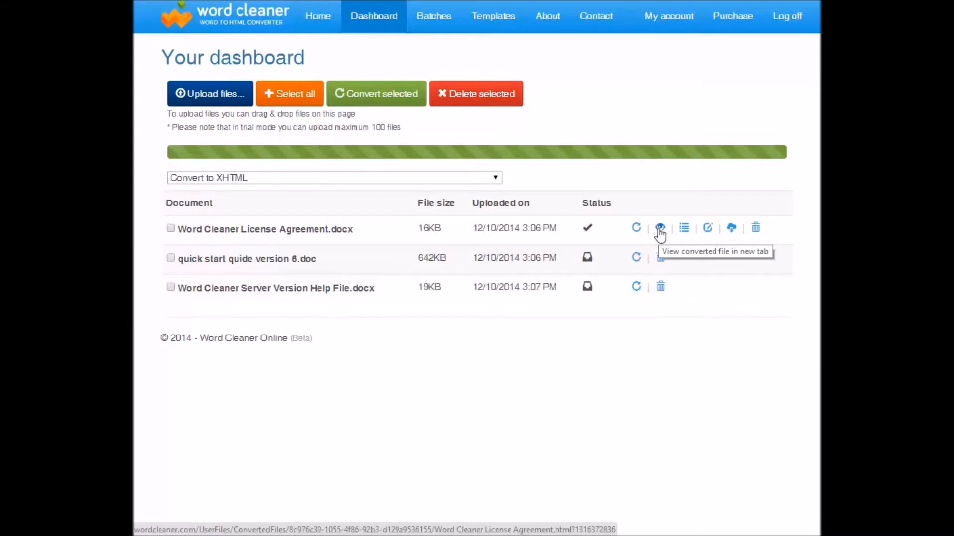
{"action": "left_click", "coordinate": [659, 227]}
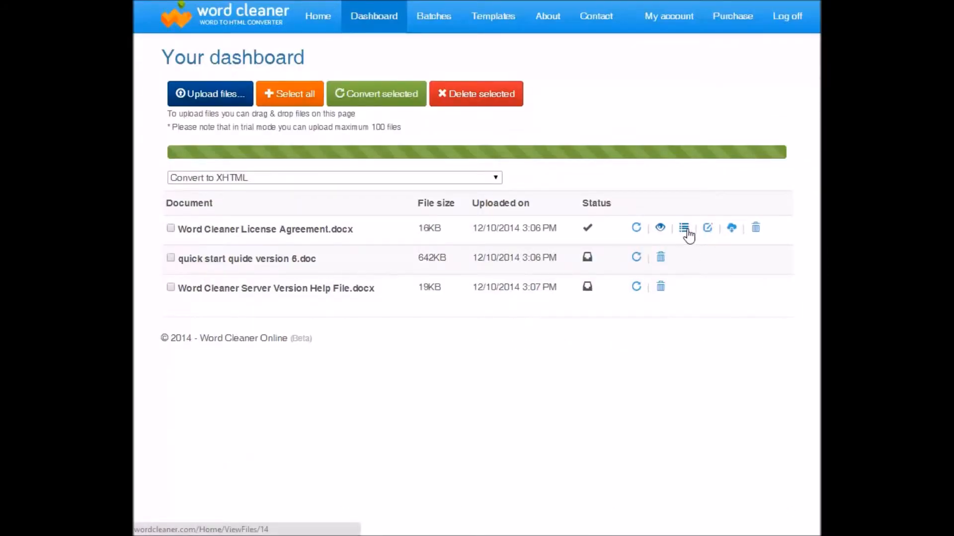
{"action": "mouse_move", "coordinate": [683, 228]}
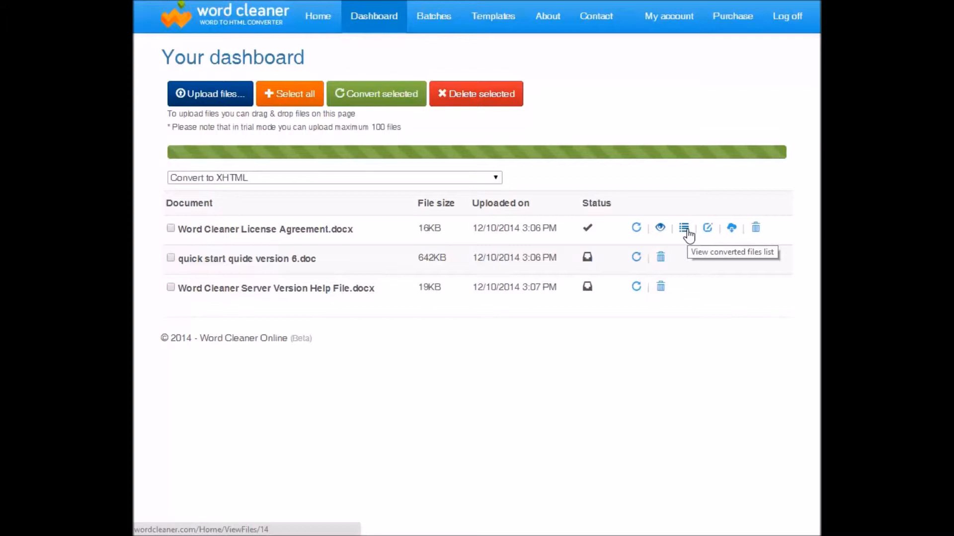
{"action": "left_click", "coordinate": [683, 228]}
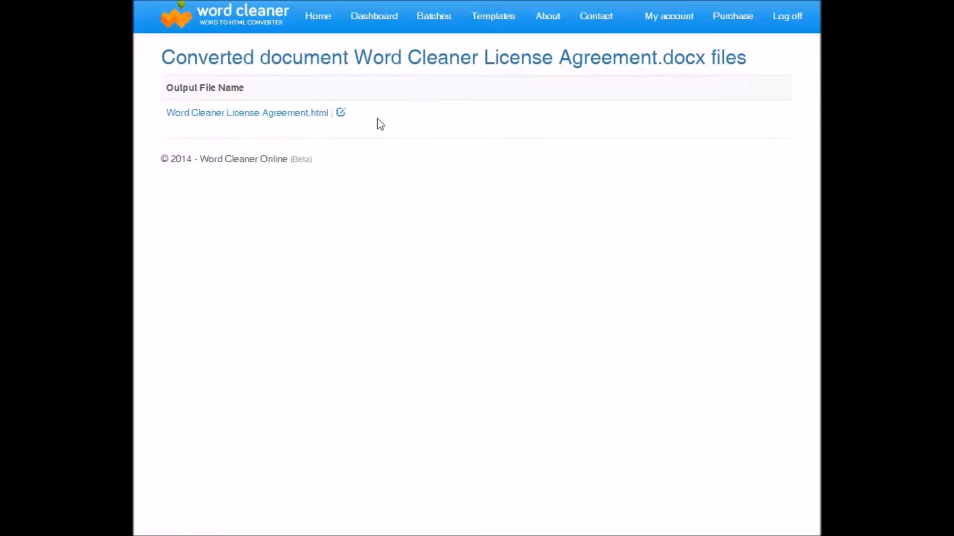
{"action": "left_click", "coordinate": [373, 16]}
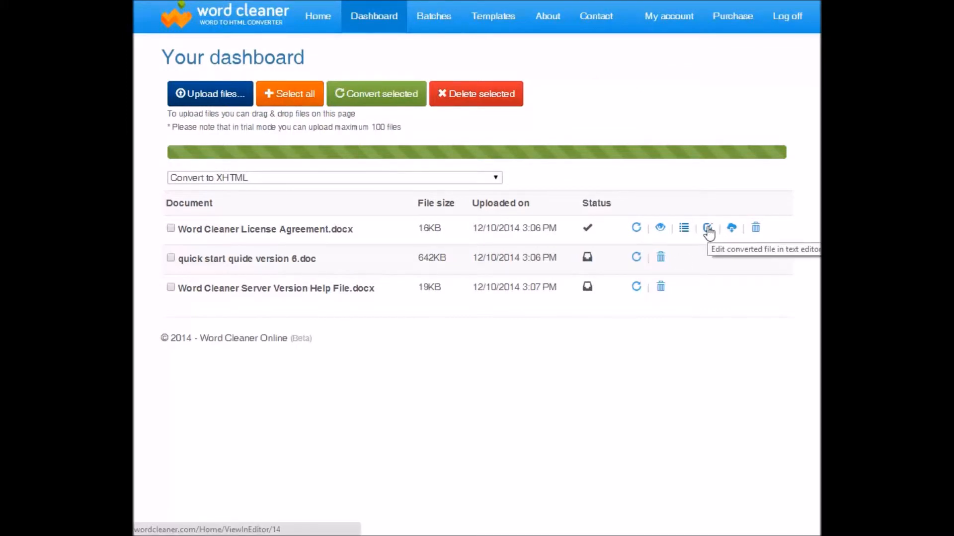
{"action": "left_click", "coordinate": [707, 228]}
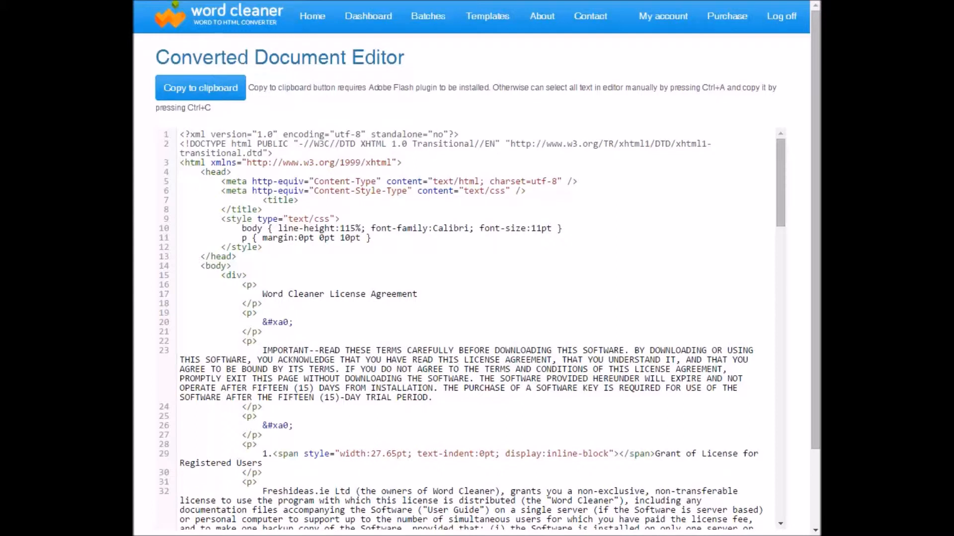
{"action": "left_click", "coordinate": [374, 16]}
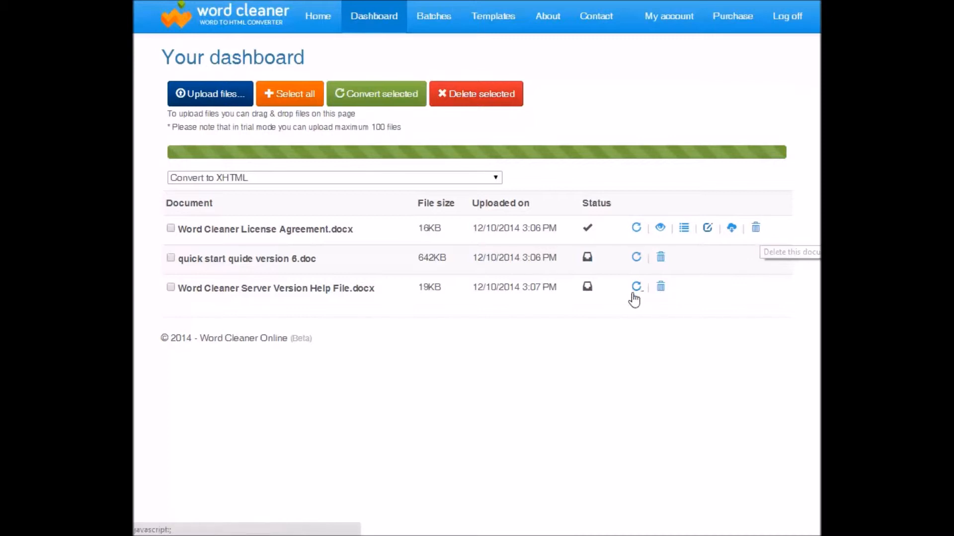
{"action": "mouse_move", "coordinate": [636, 232]}
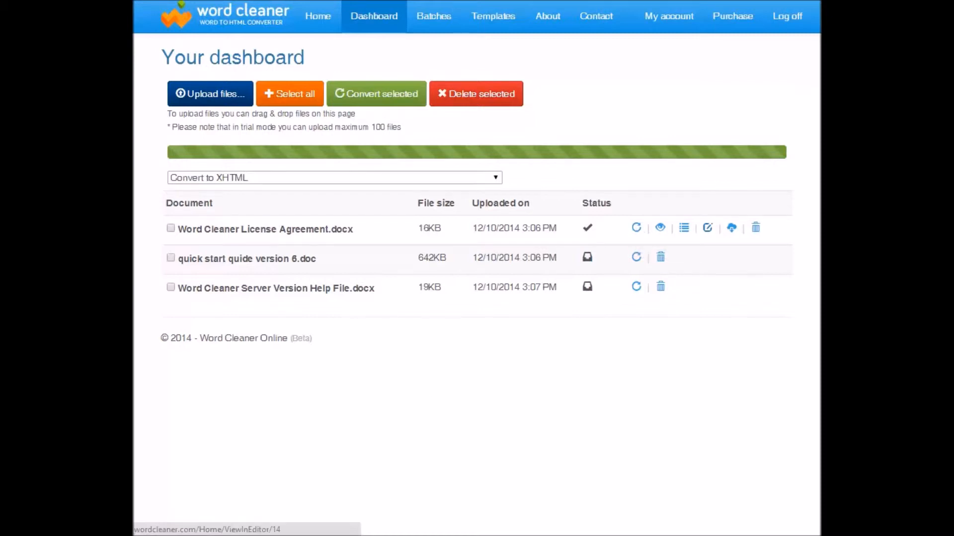
{"action": "mouse_move", "coordinate": [362, 378]}
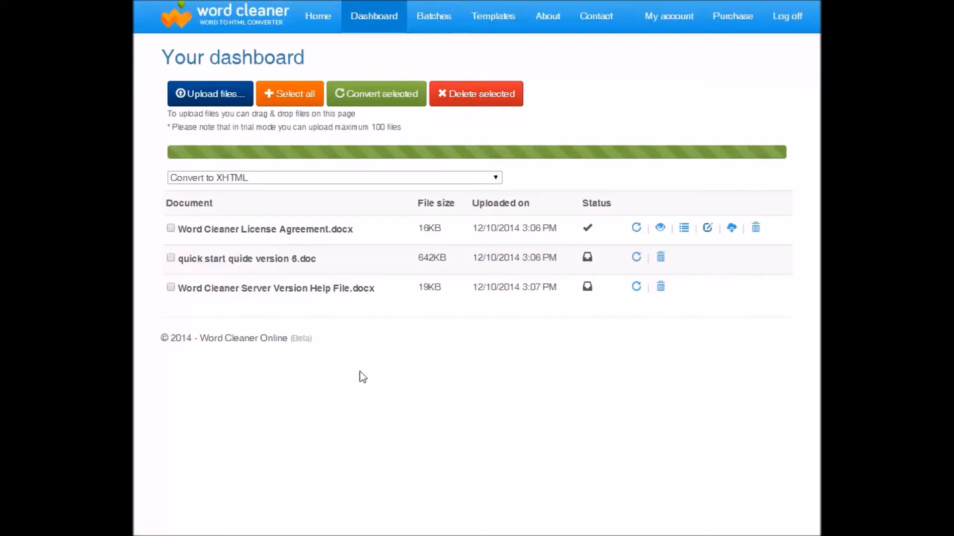
{"action": "mouse_move", "coordinate": [315, 232]}
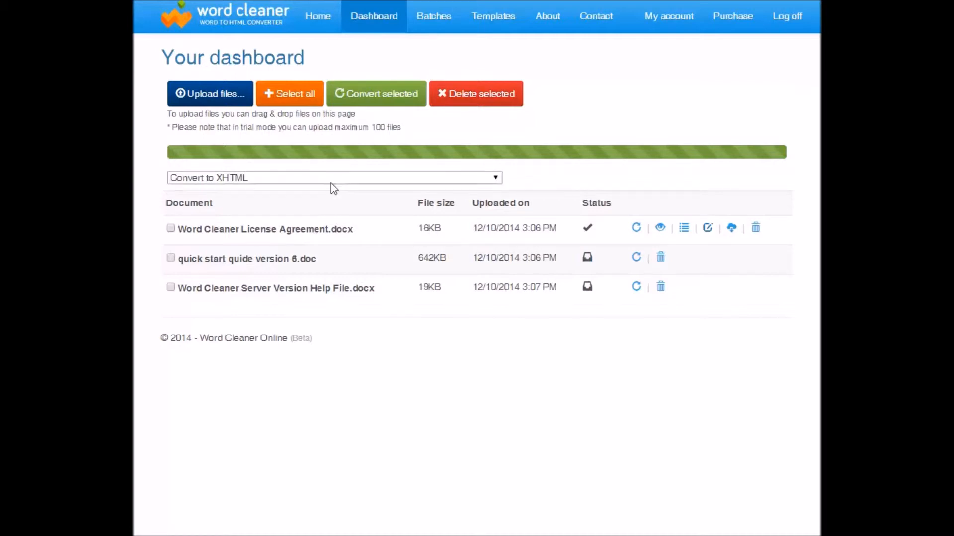
{"action": "left_click", "coordinate": [333, 177]}
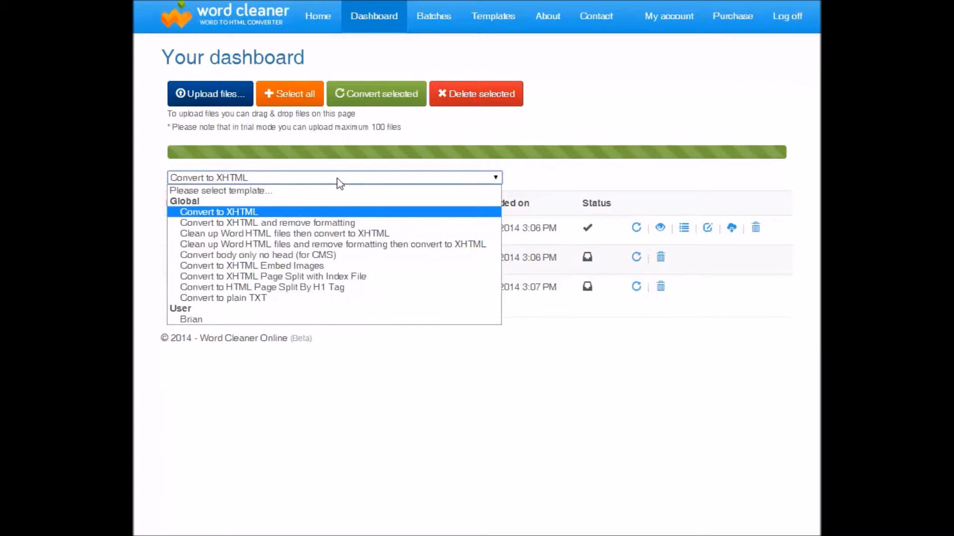
{"action": "mouse_move", "coordinate": [333, 189]}
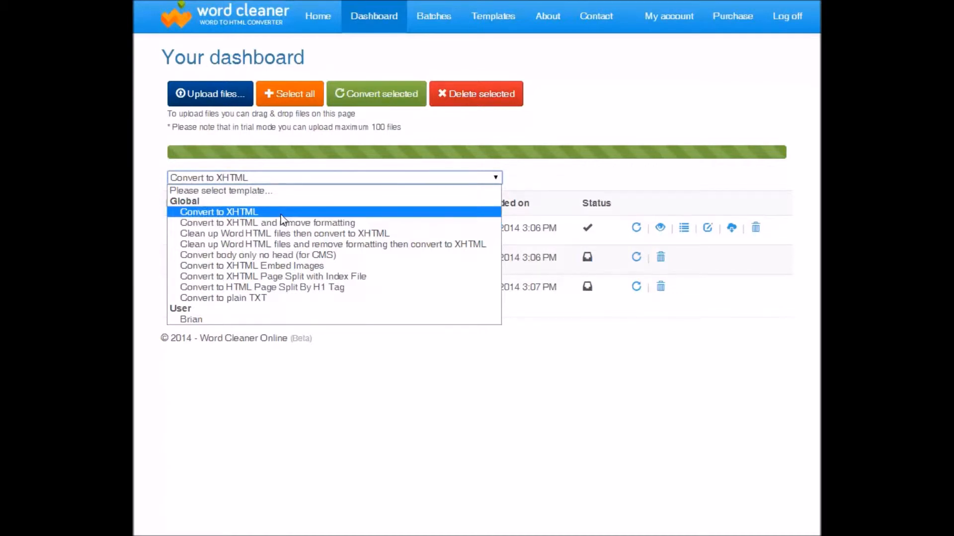
{"action": "mouse_move", "coordinate": [280, 222]}
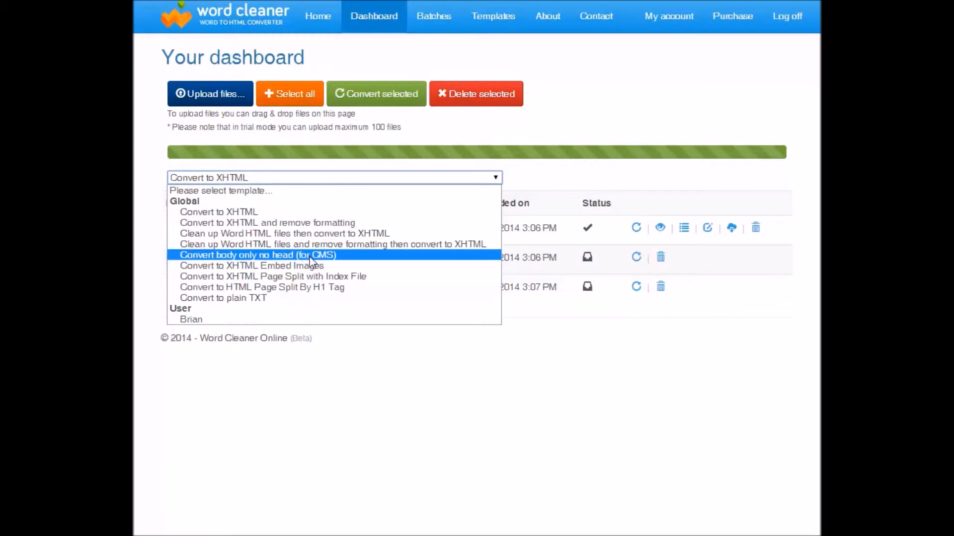
{"action": "mouse_move", "coordinate": [335, 259]}
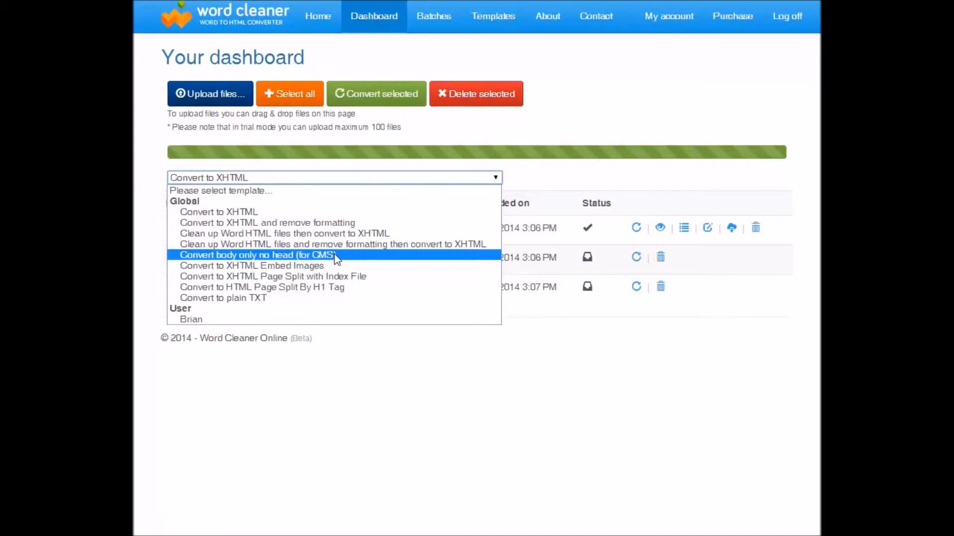
{"action": "mouse_move", "coordinate": [214, 206]}
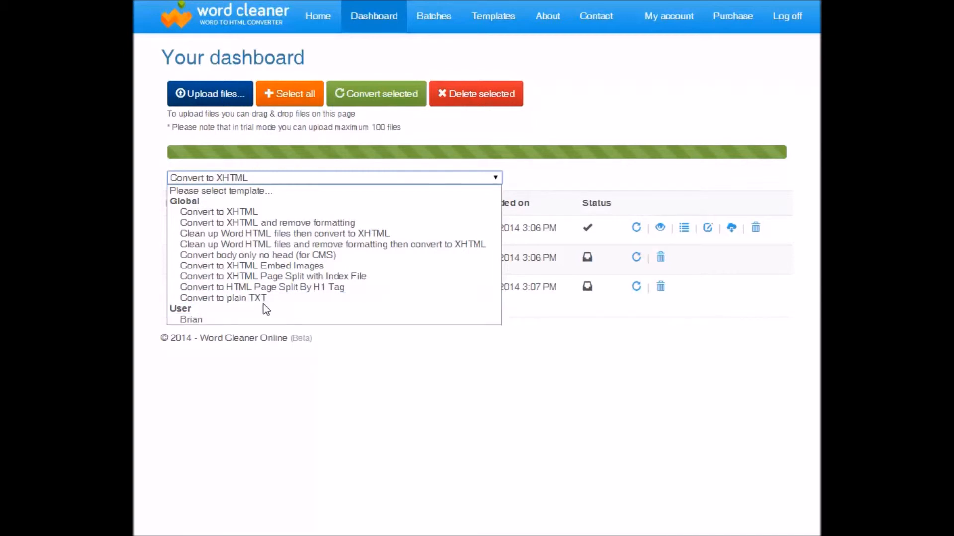
{"action": "mouse_move", "coordinate": [190, 319]}
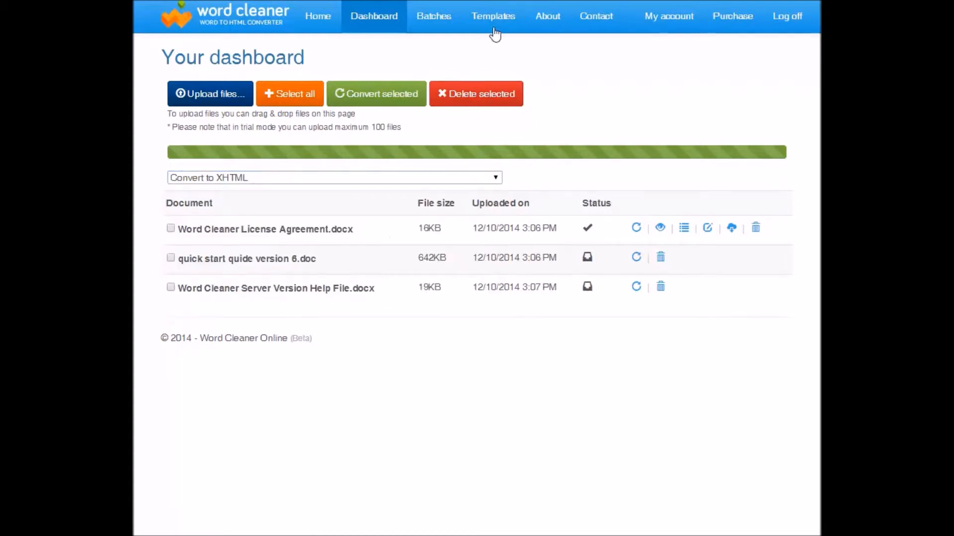
Step: Go to the My Templates page listing custom and global conversion templates
{"action": "left_click", "coordinate": [493, 16]}
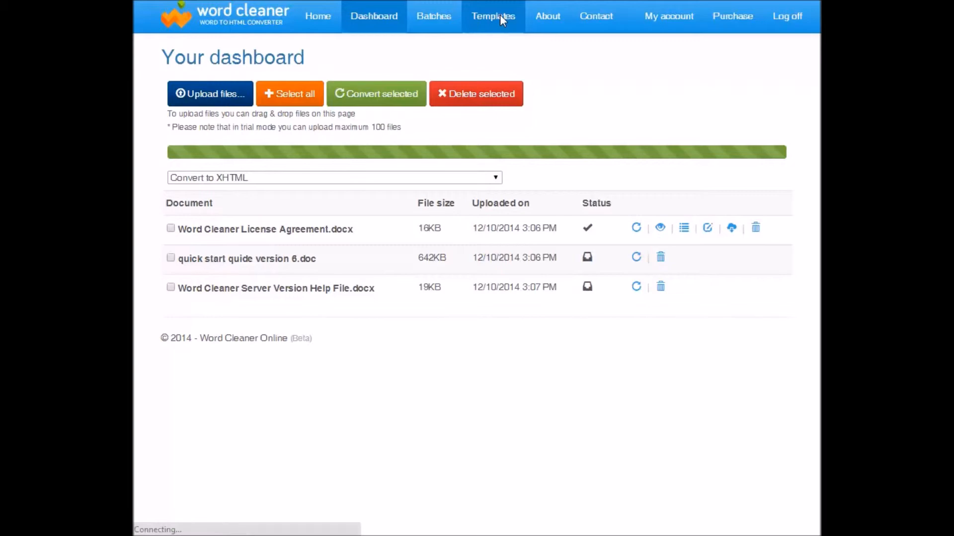
{"action": "left_click", "coordinate": [493, 16]}
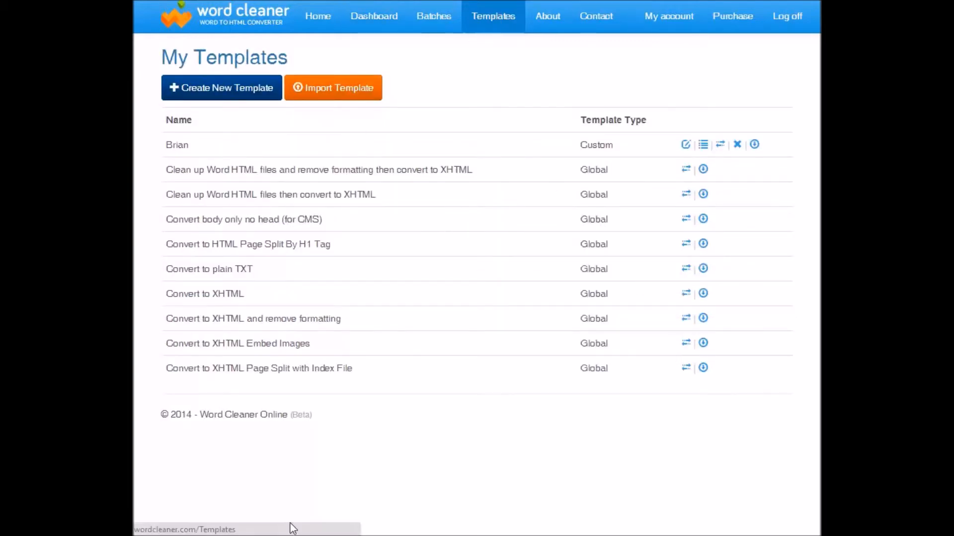
{"action": "mouse_move", "coordinate": [371, 286]}
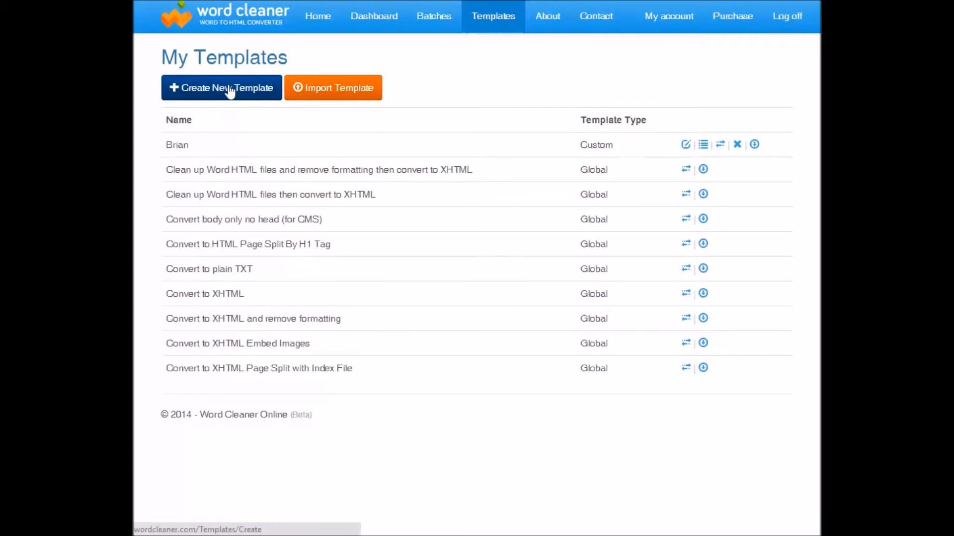
{"action": "mouse_move", "coordinate": [344, 118]}
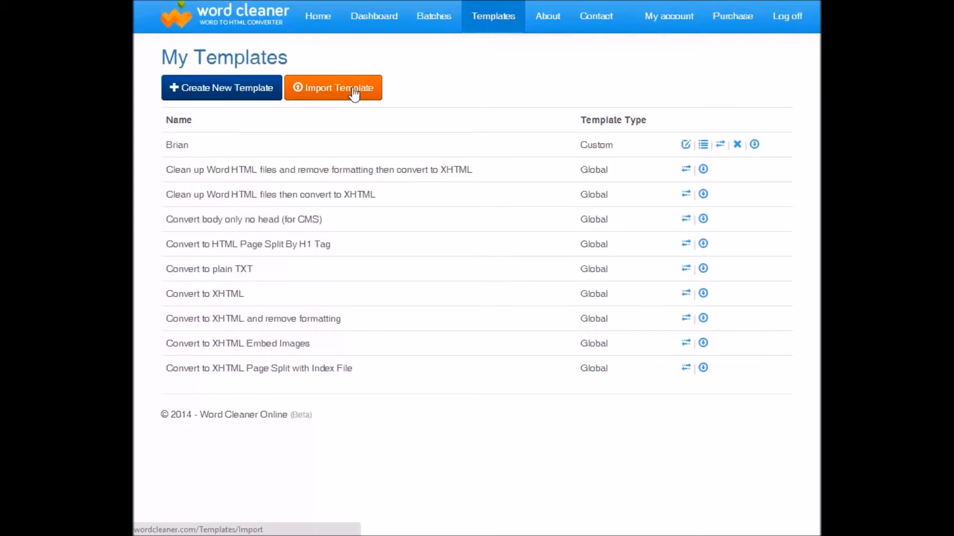
{"action": "mouse_move", "coordinate": [376, 82]}
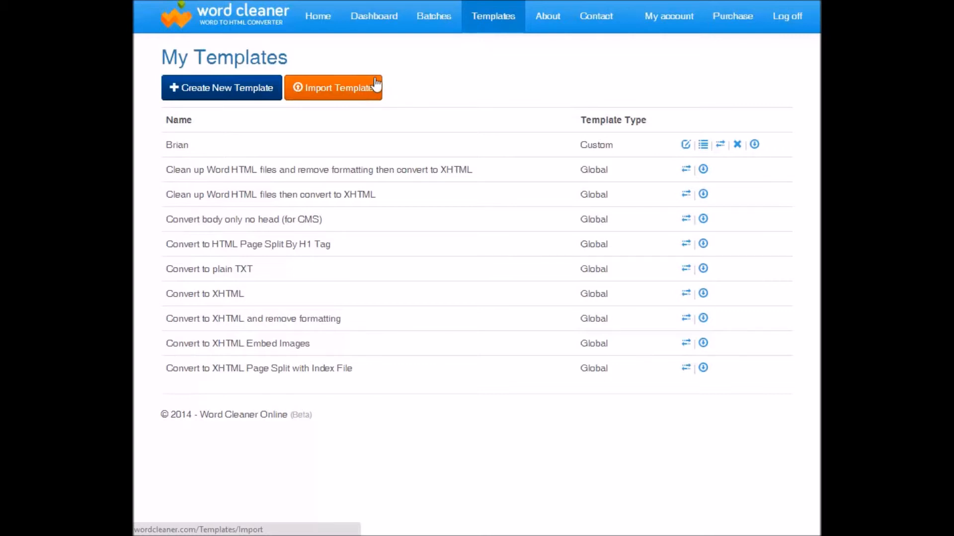
{"action": "mouse_move", "coordinate": [443, 133]}
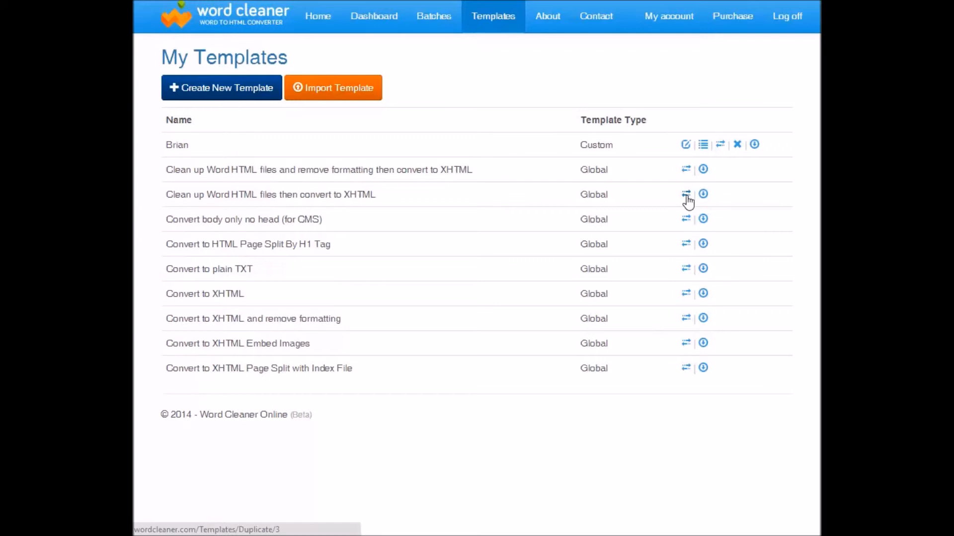
{"action": "mouse_move", "coordinate": [686, 193]}
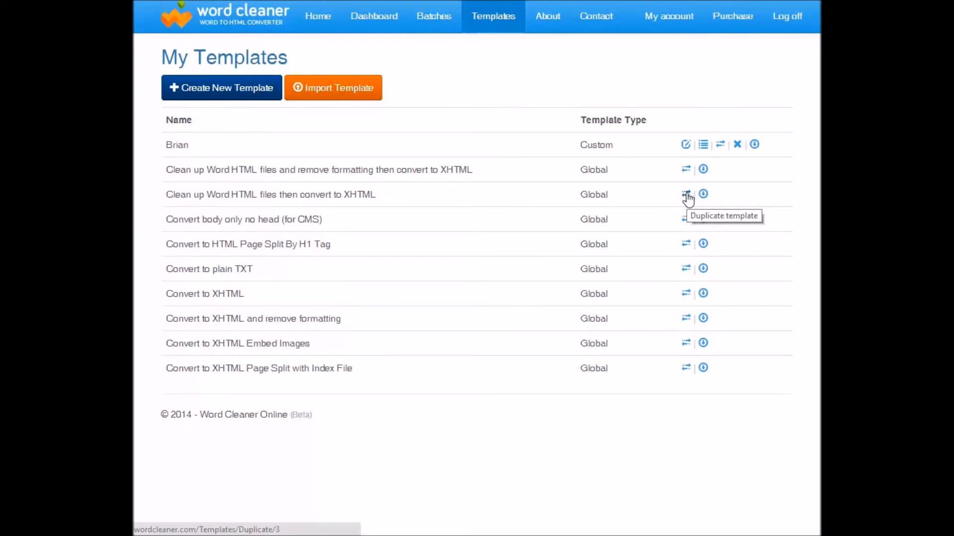
Step: Duplicate the 'Clean up Word HTML files then convert to XHTML' template and view its conversion options
{"action": "left_click", "coordinate": [685, 194]}
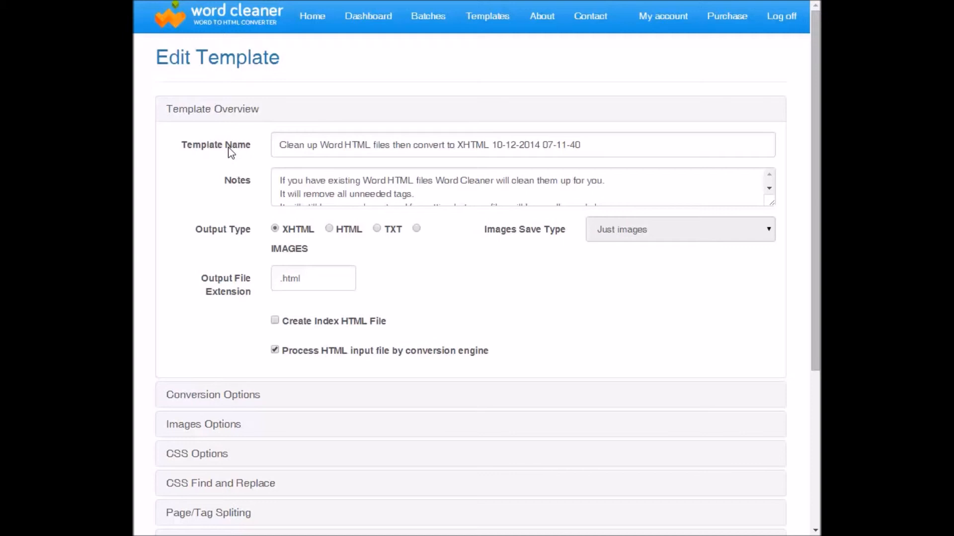
{"action": "mouse_move", "coordinate": [321, 168]}
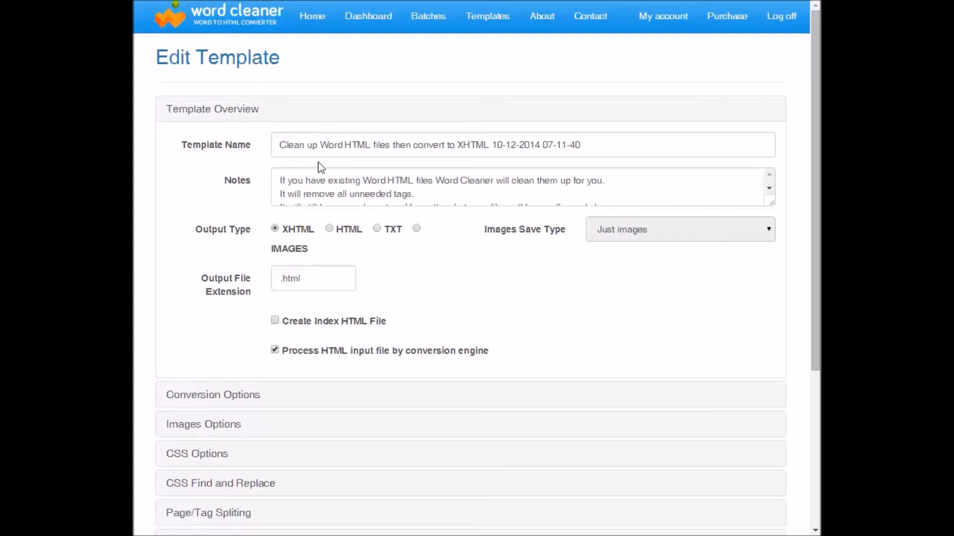
{"action": "mouse_move", "coordinate": [394, 196]}
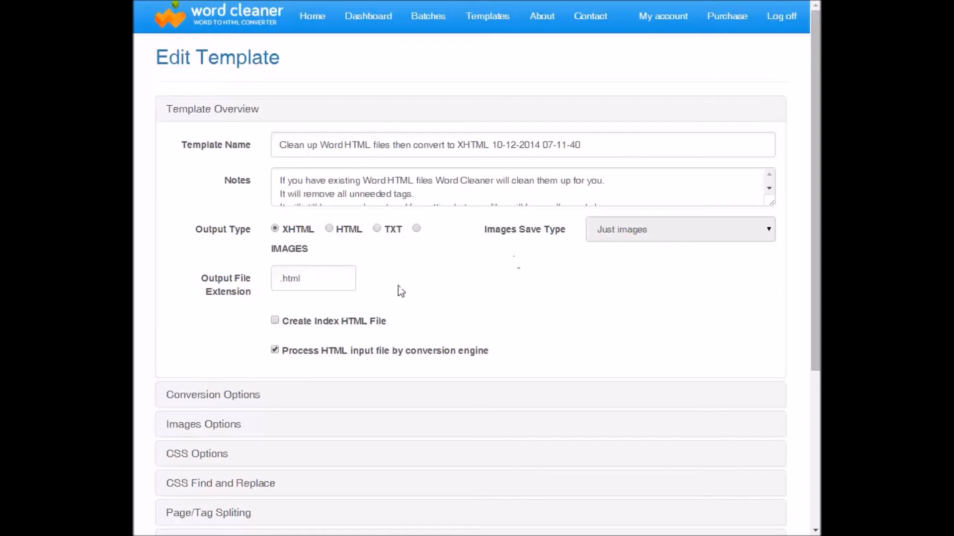
{"action": "scroll", "scroll_direction": "down", "scroll_amount": 3}
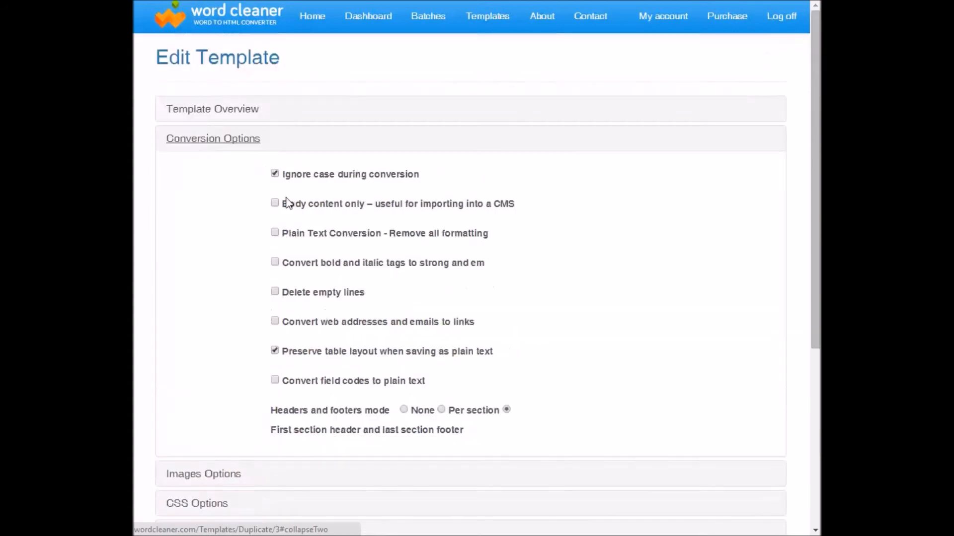
{"action": "mouse_move", "coordinate": [329, 237]}
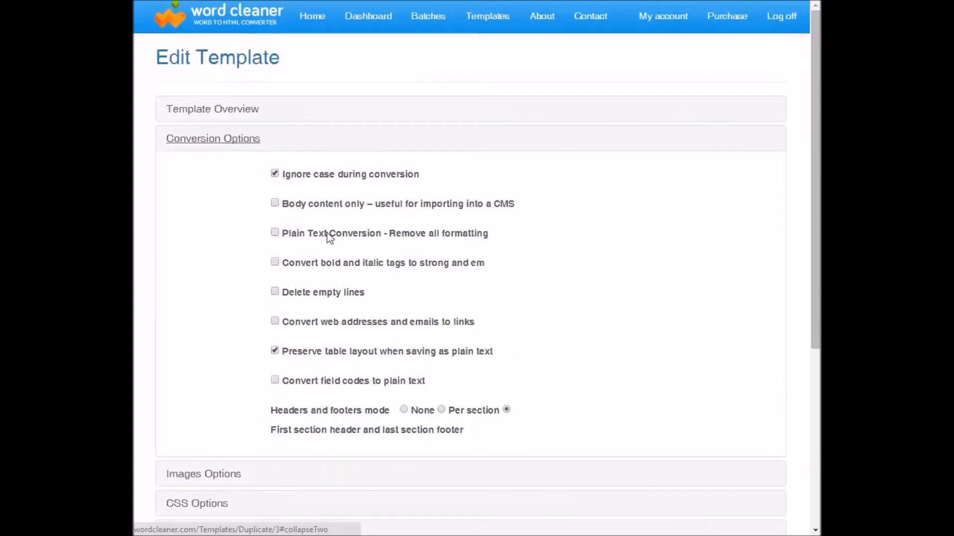
{"action": "scroll", "scroll_direction": "down", "scroll_amount": 3}
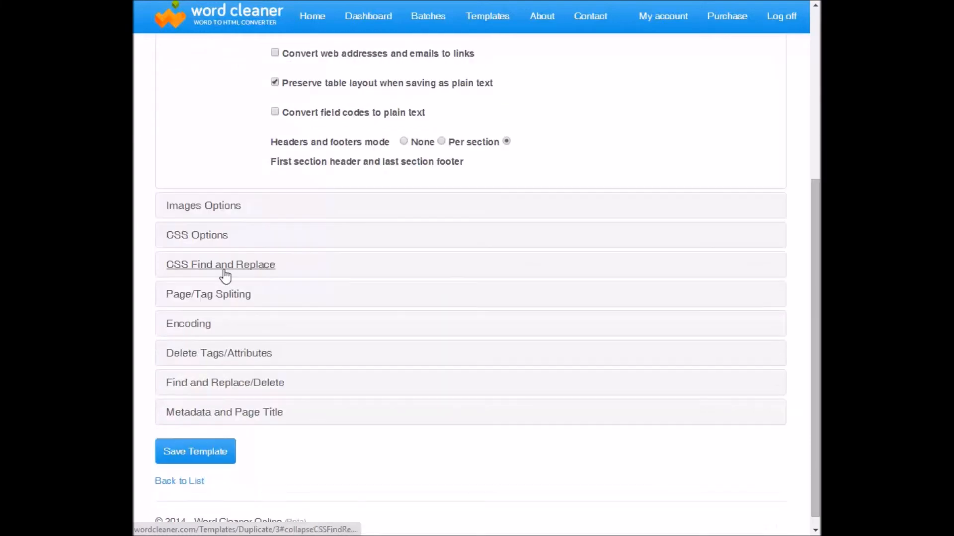
Step: Review the Images, CSS and Delete Tags/Attributes settings of the copied template unchanged
{"action": "left_click", "coordinate": [202, 205]}
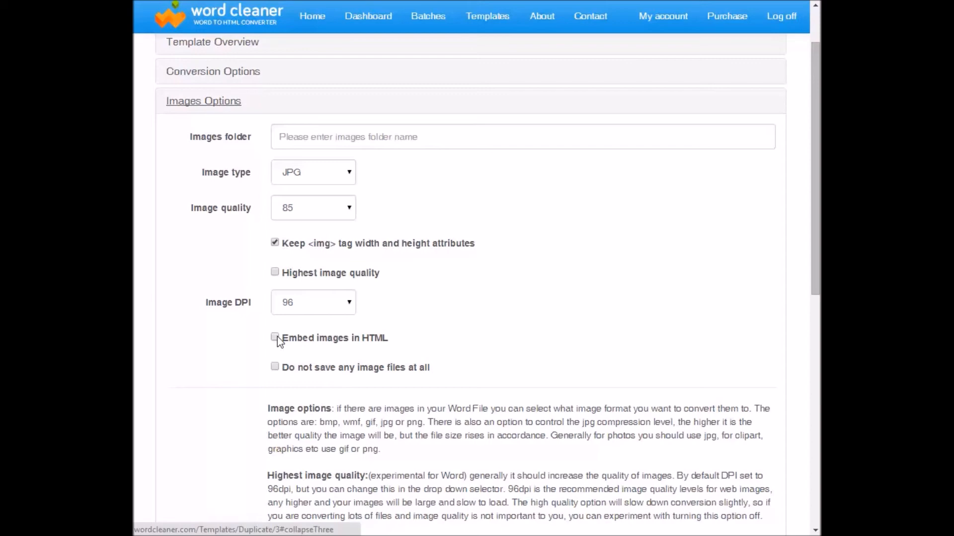
{"action": "scroll", "scroll_direction": "down", "scroll_amount": 3}
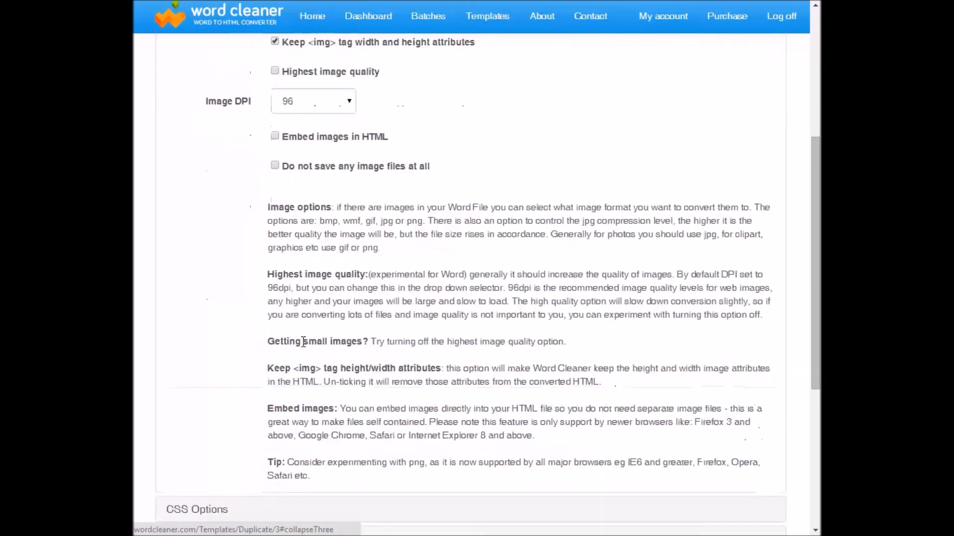
{"action": "scroll", "scroll_direction": "down", "scroll_amount": 3}
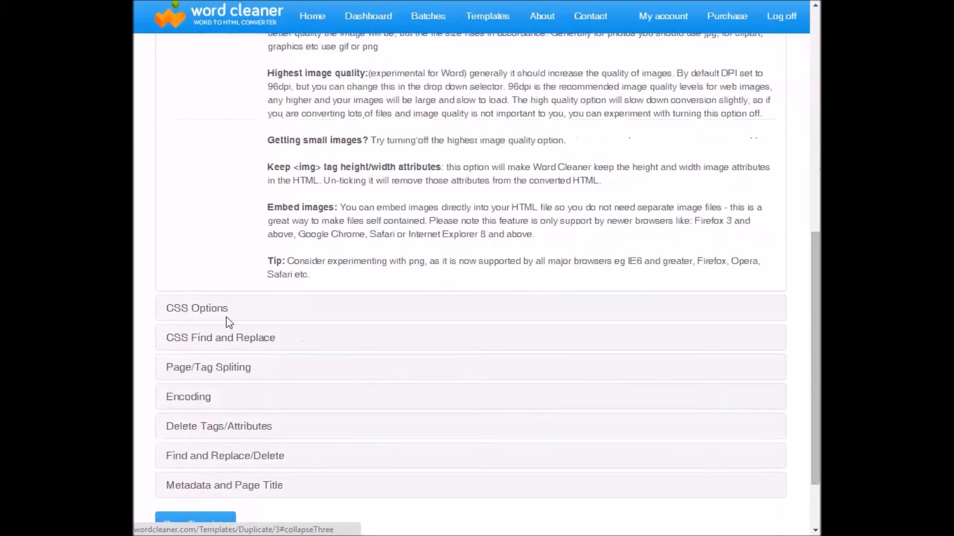
{"action": "left_click", "coordinate": [196, 308]}
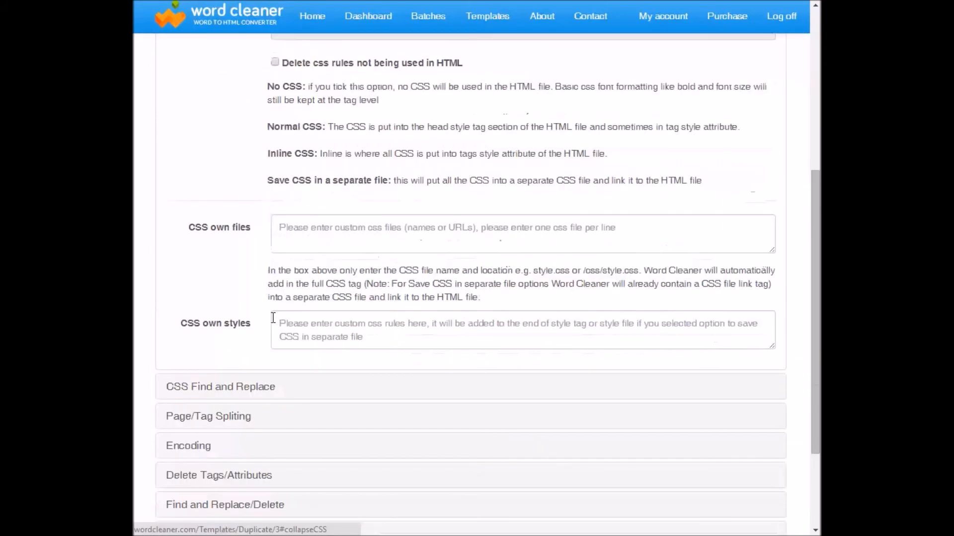
{"action": "scroll", "scroll_direction": "down", "scroll_amount": 3}
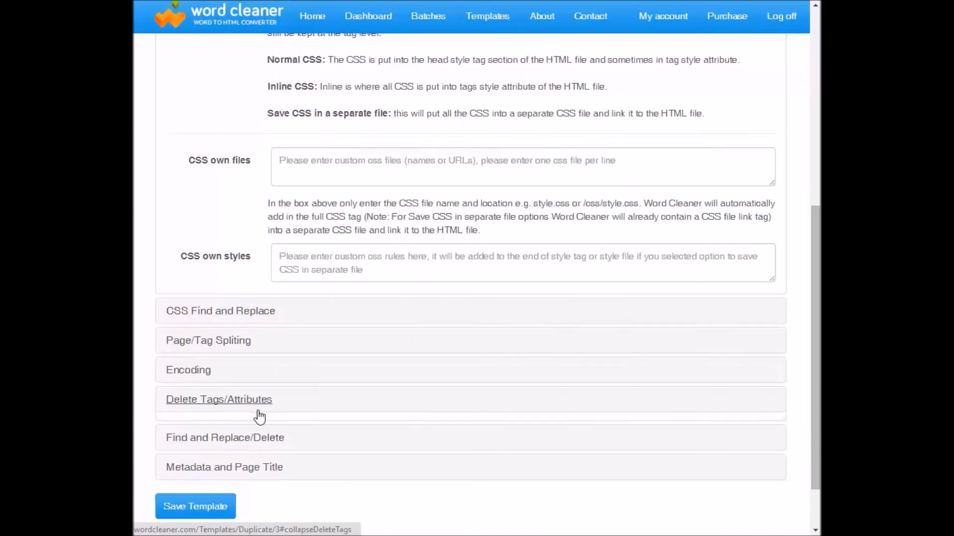
{"action": "left_click", "coordinate": [218, 399]}
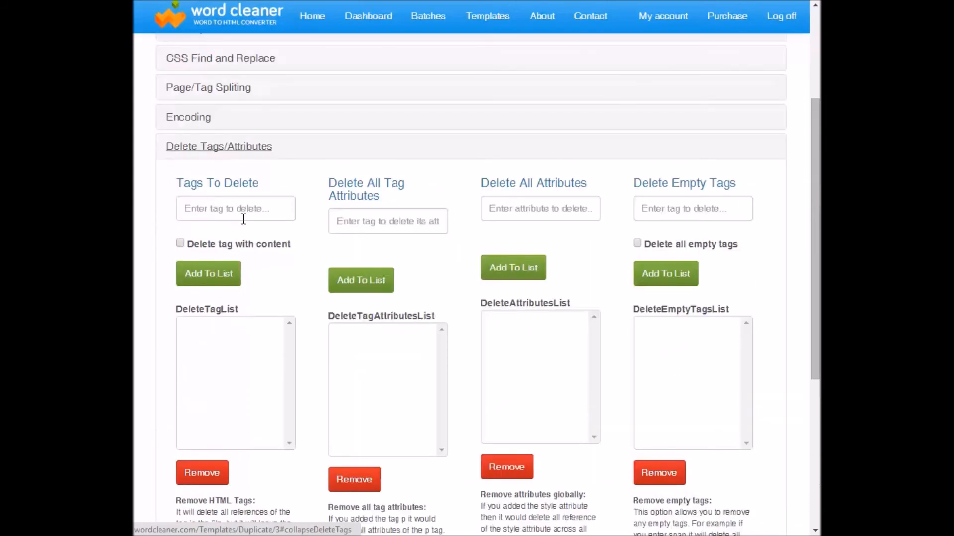
{"action": "mouse_move", "coordinate": [251, 212]}
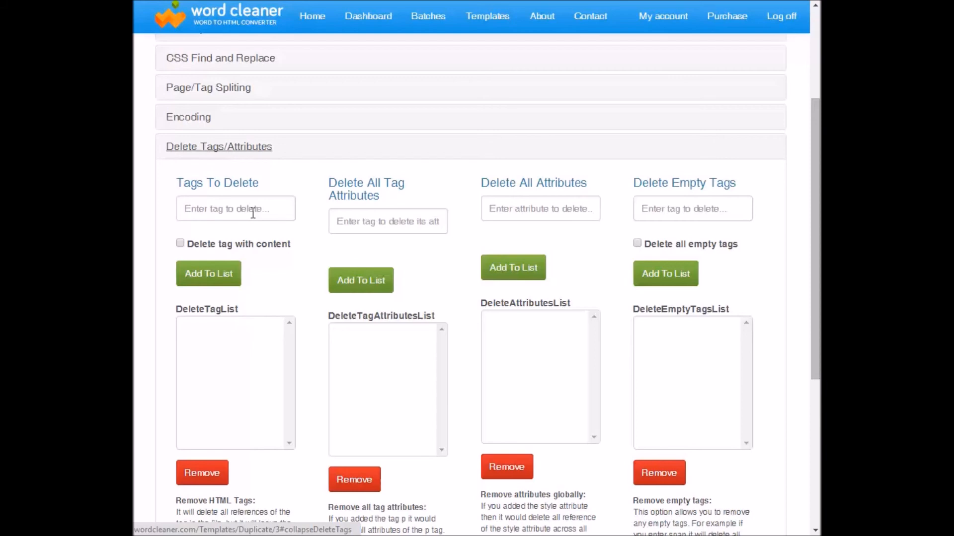
{"action": "scroll", "scroll_direction": "down", "scroll_amount": 3}
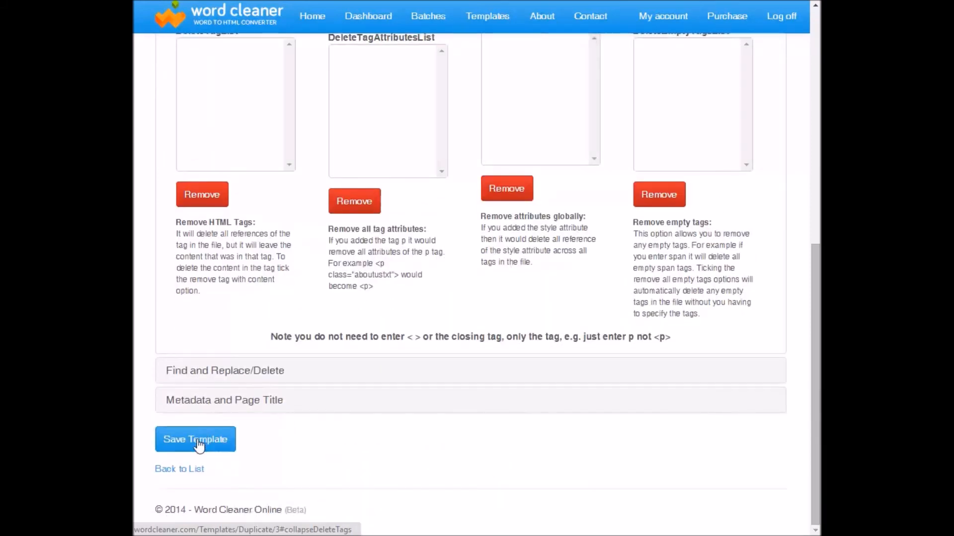
Step: Save the duplicated template and select the new dated custom template on the dashboard
{"action": "left_click", "coordinate": [195, 440]}
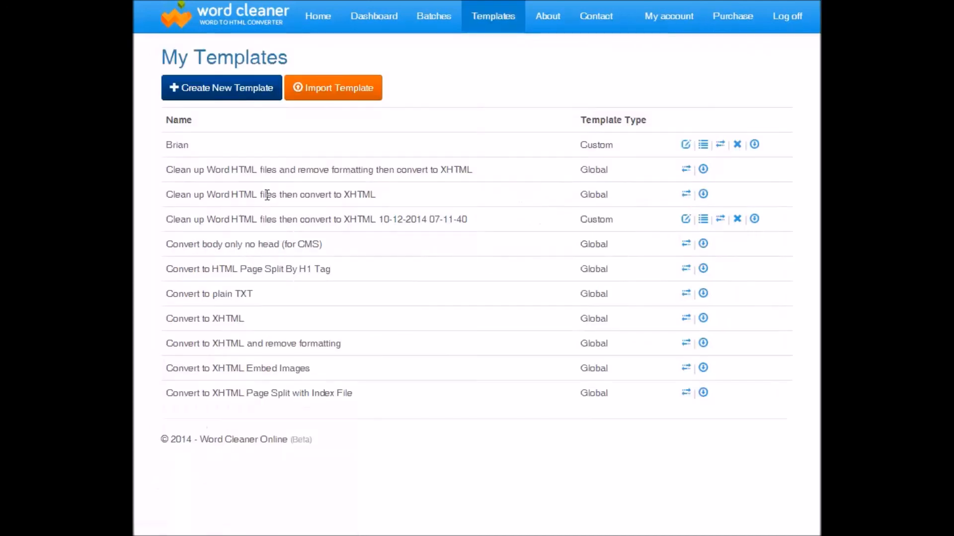
{"action": "left_click", "coordinate": [373, 16]}
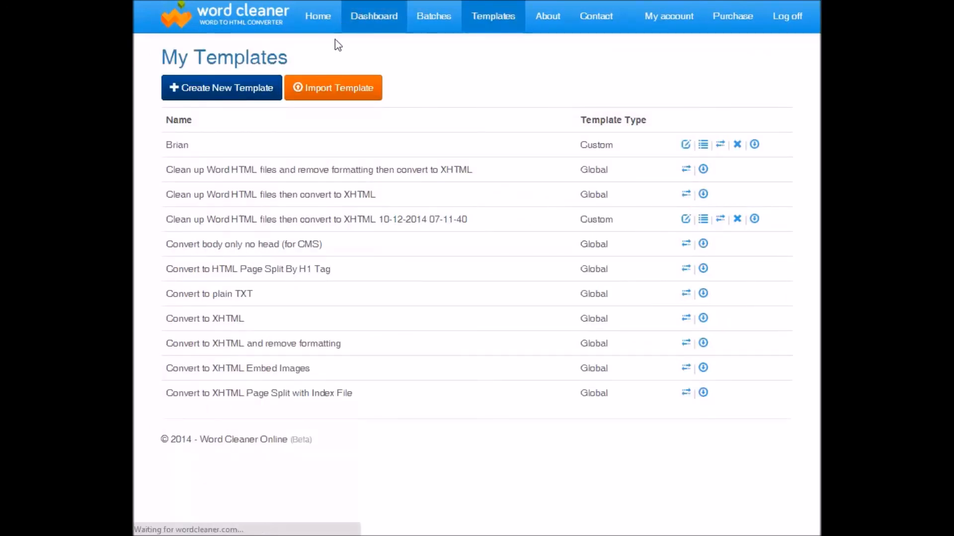
{"action": "left_click", "coordinate": [373, 16]}
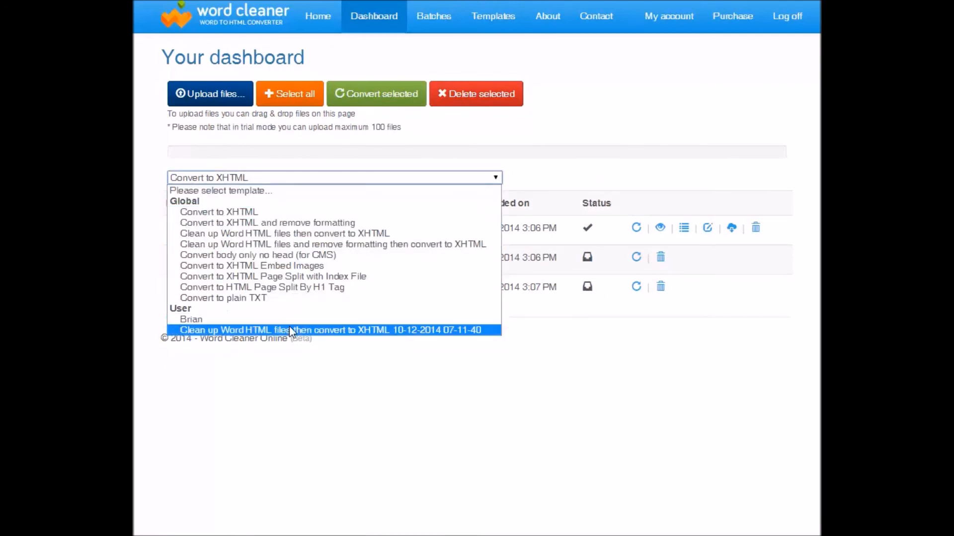
{"action": "left_click", "coordinate": [330, 330]}
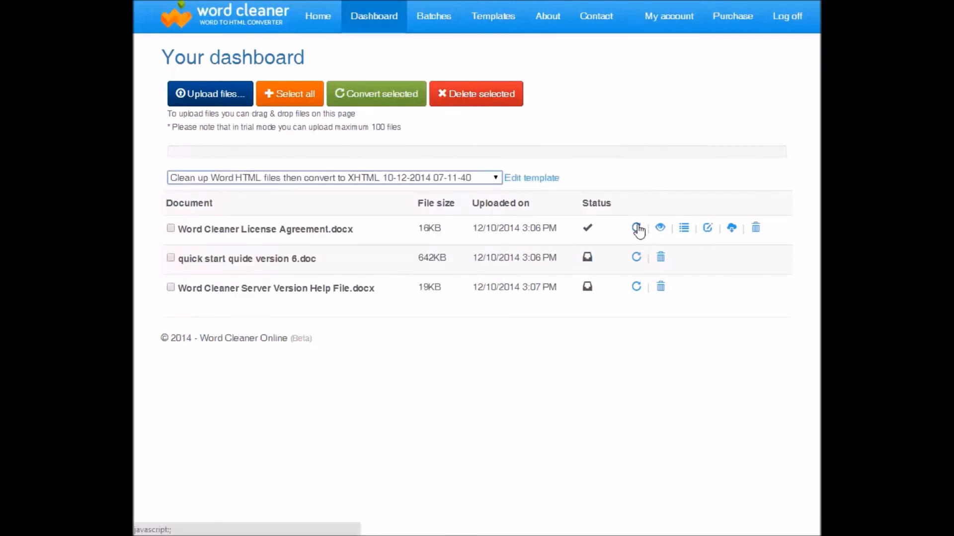